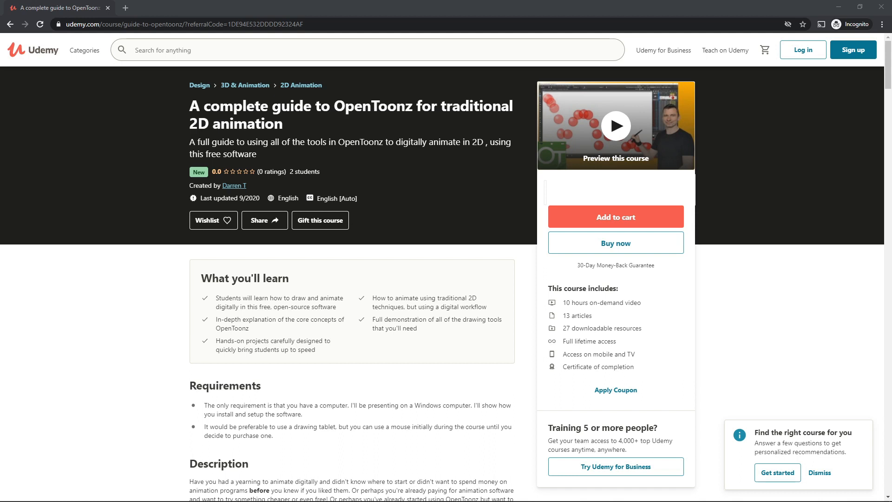
Step: Scroll the Udemy course page past Description and Course content to the Full Demo section
scroll("down", 3)
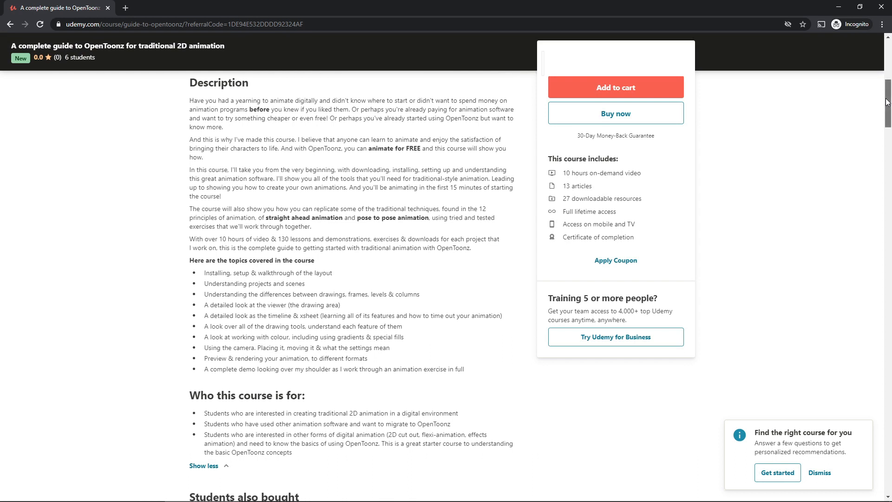
scroll("down", 3)
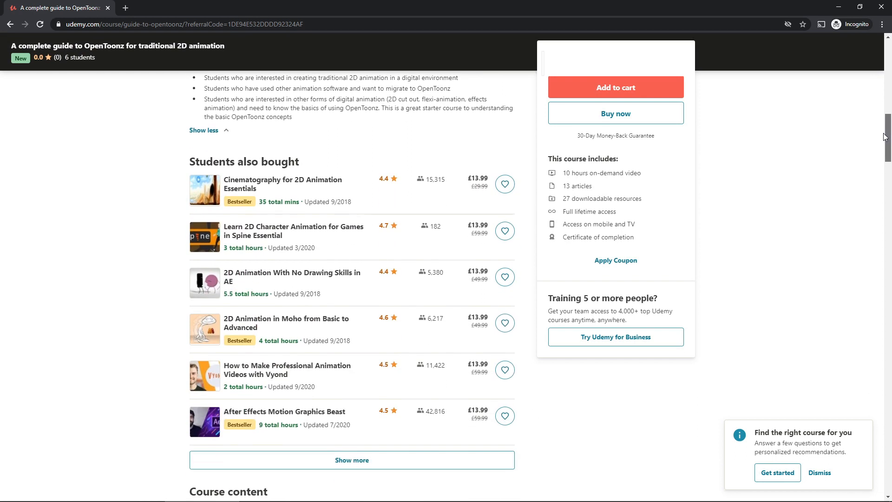
scroll("down", 3)
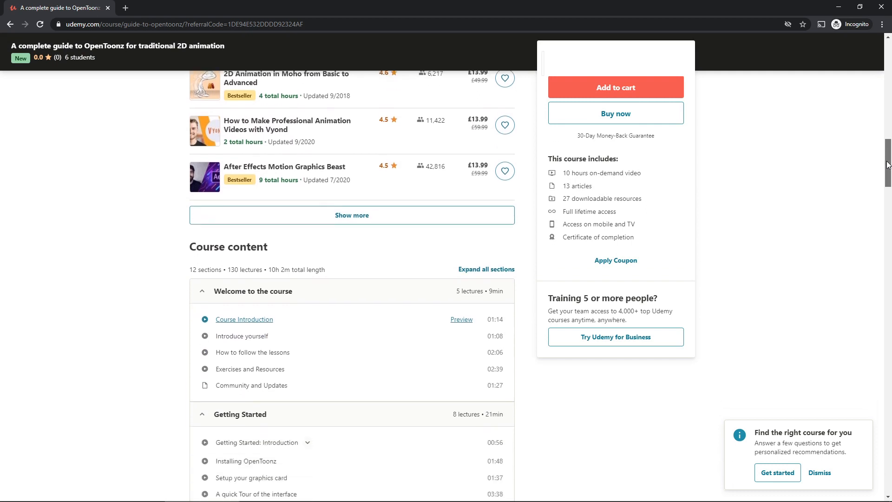
scroll("down", 3)
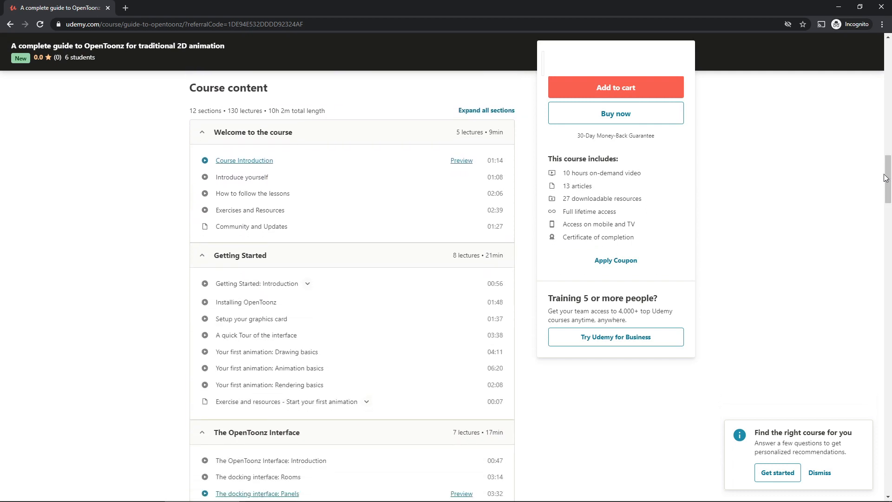
scroll("down", 3)
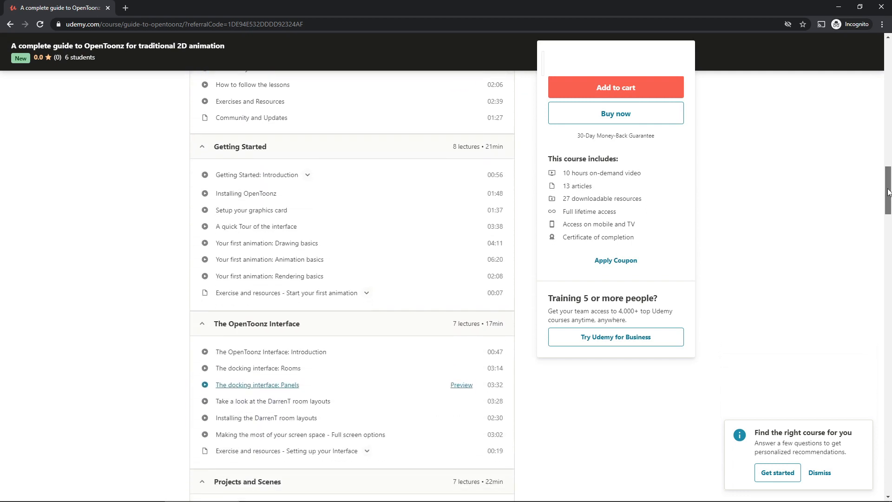
scroll("down", 3)
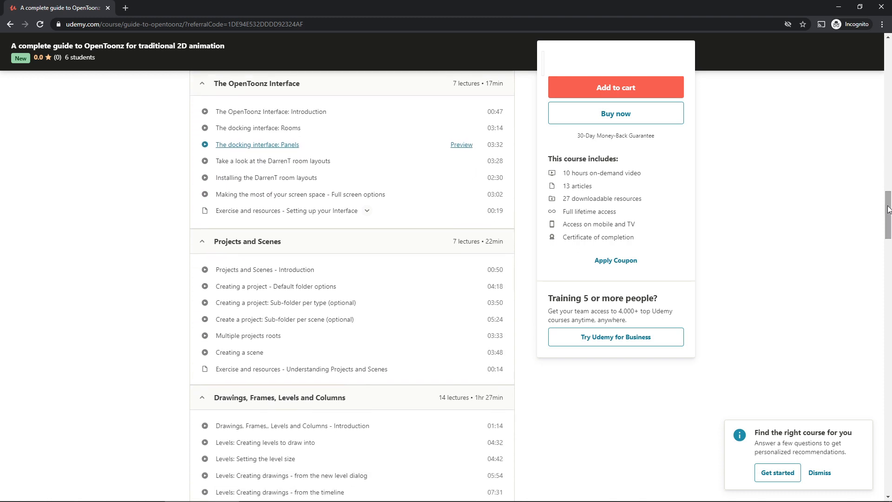
scroll("down", 3)
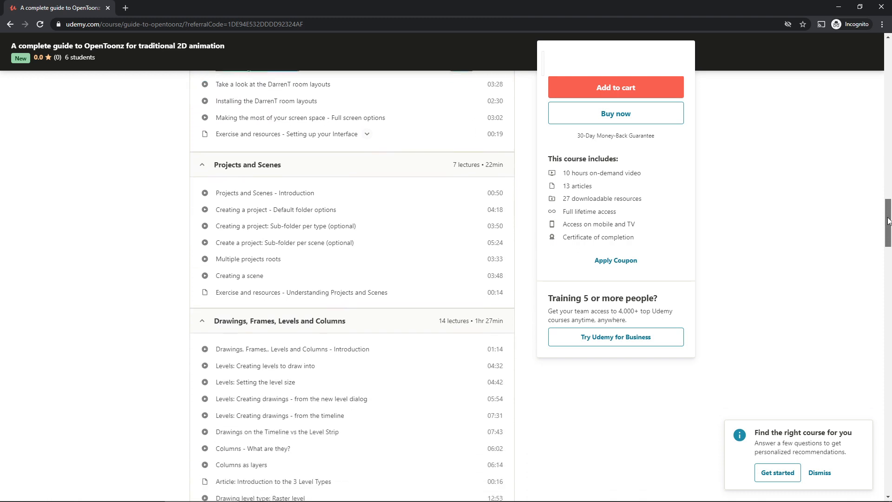
scroll("down", 3)
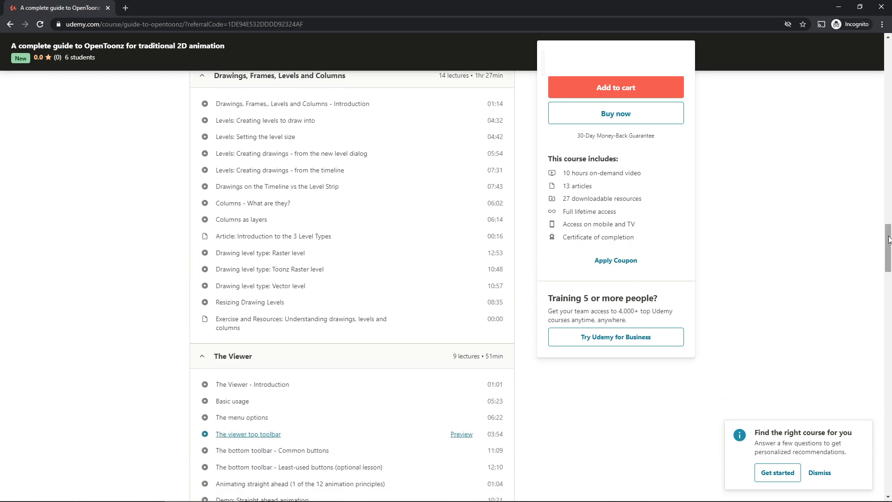
scroll("down", 3)
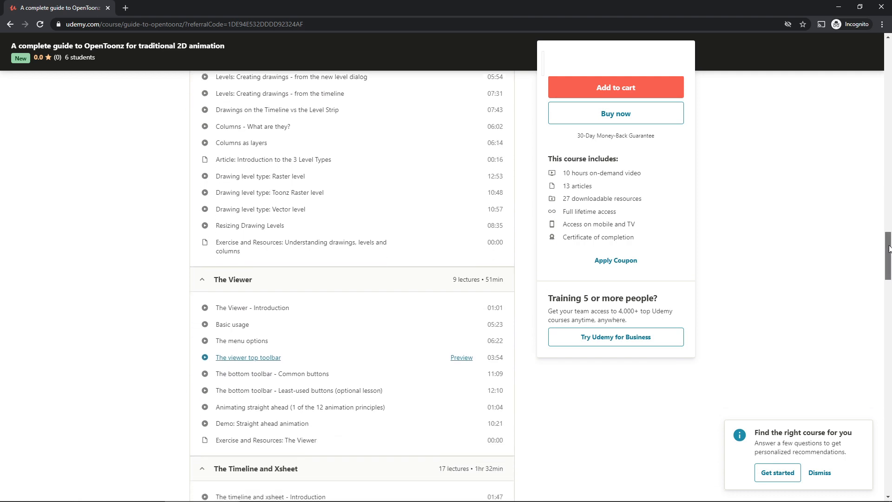
scroll("down", 3)
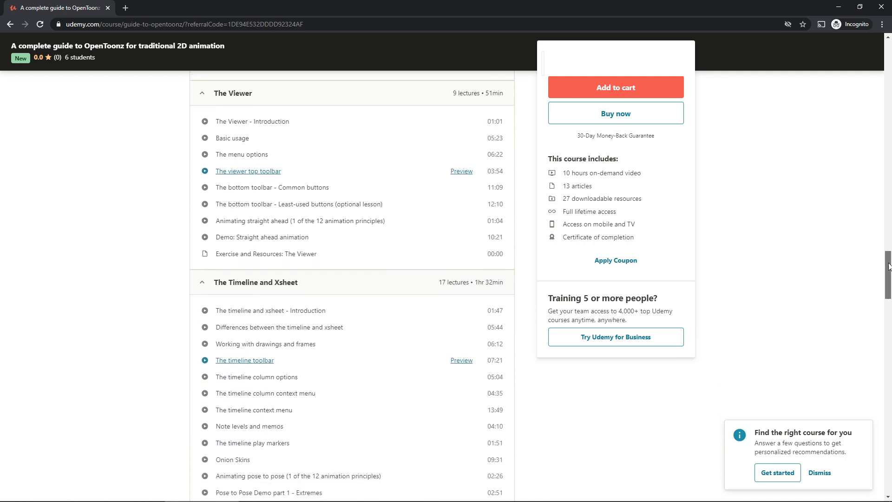
scroll("down", 3)
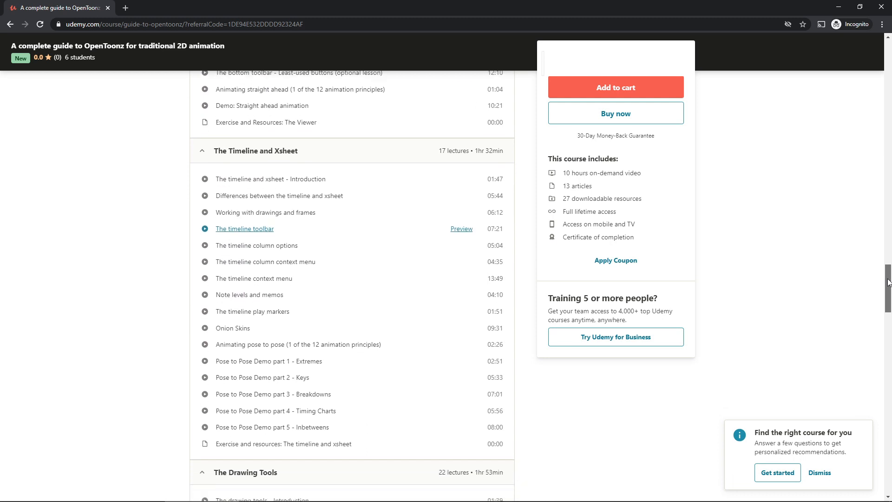
scroll("down", 3)
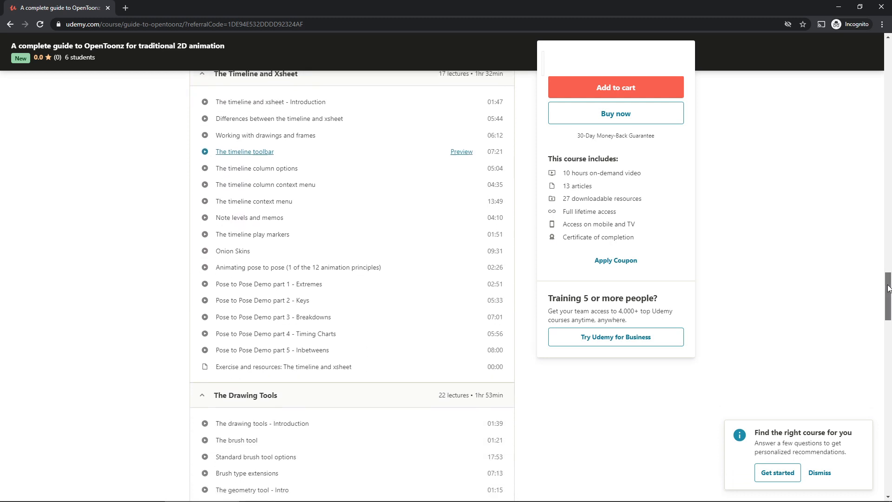
scroll("down", 3)
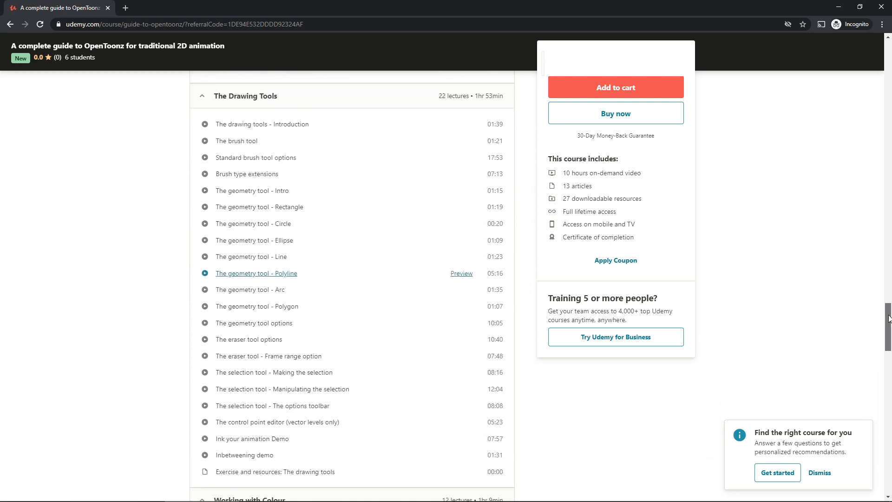
scroll("down", 3)
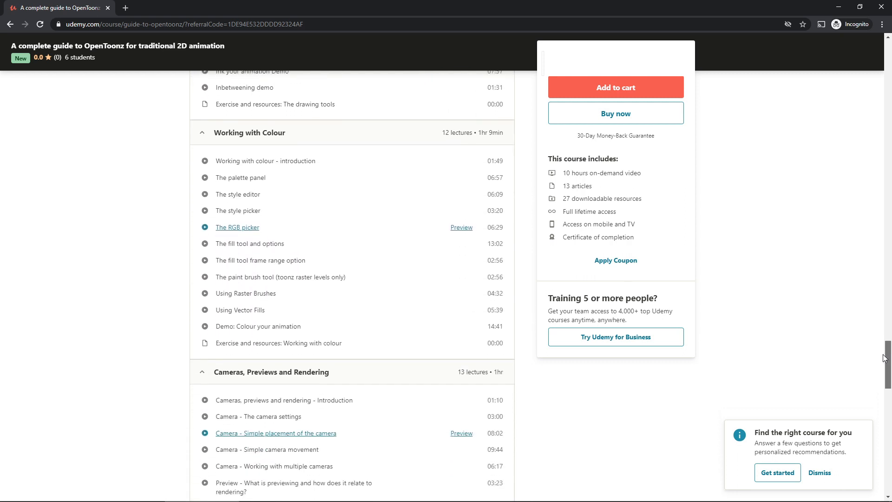
scroll("down", 3)
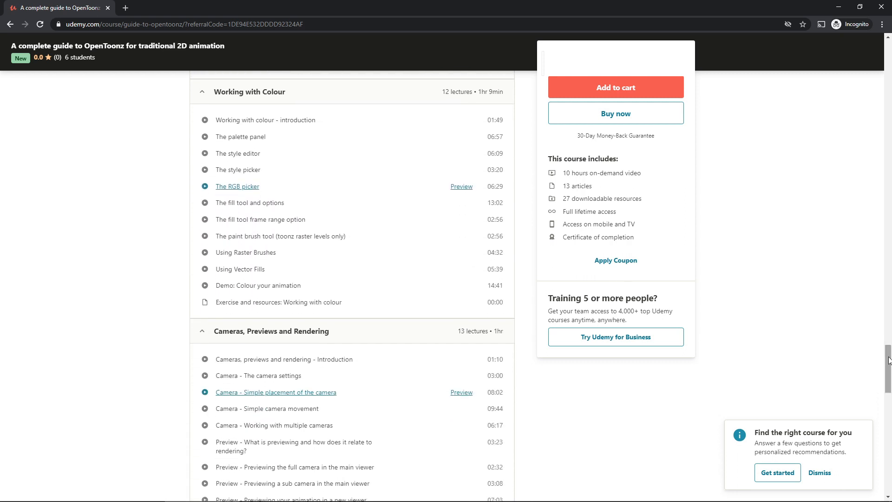
scroll("down", 3)
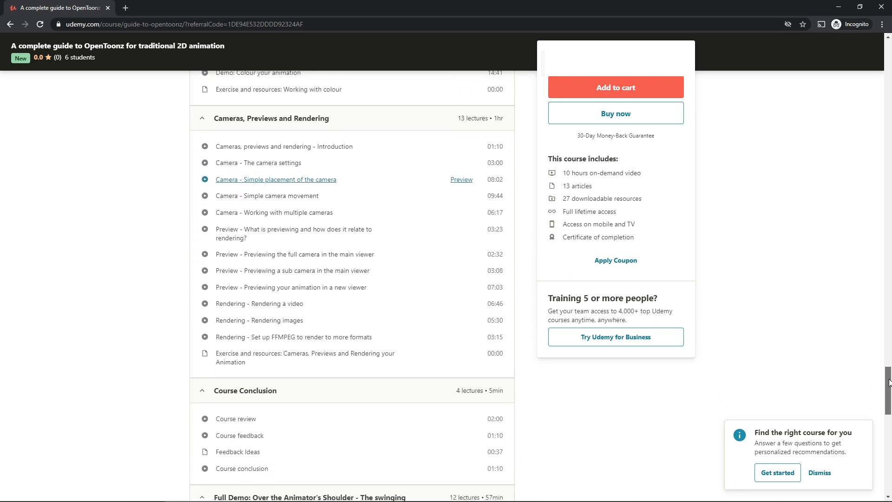
scroll("down", 3)
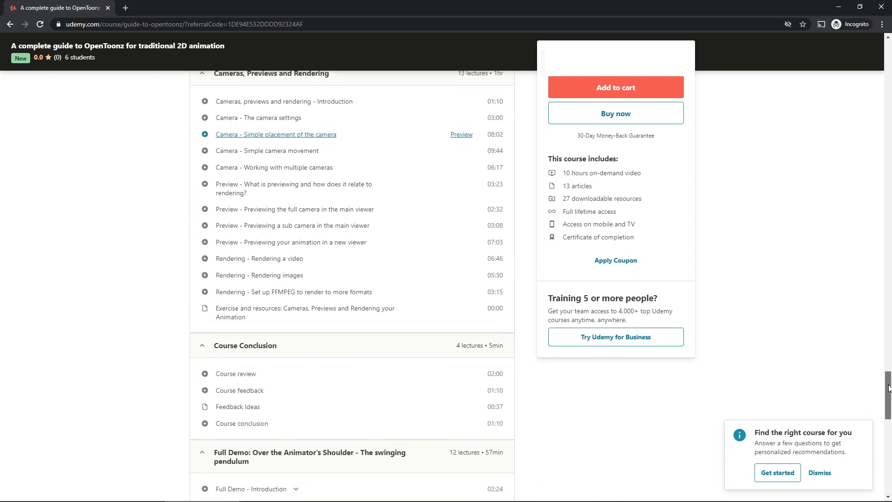
scroll("down", 3)
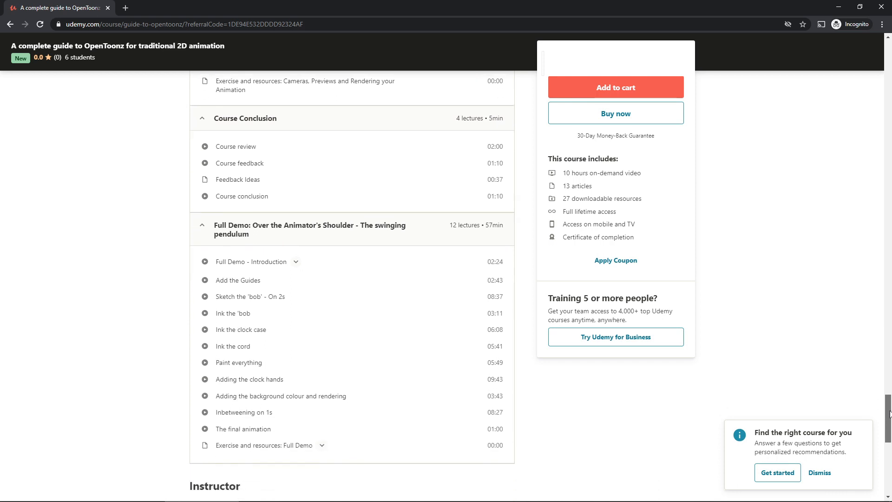
scroll("down", 3)
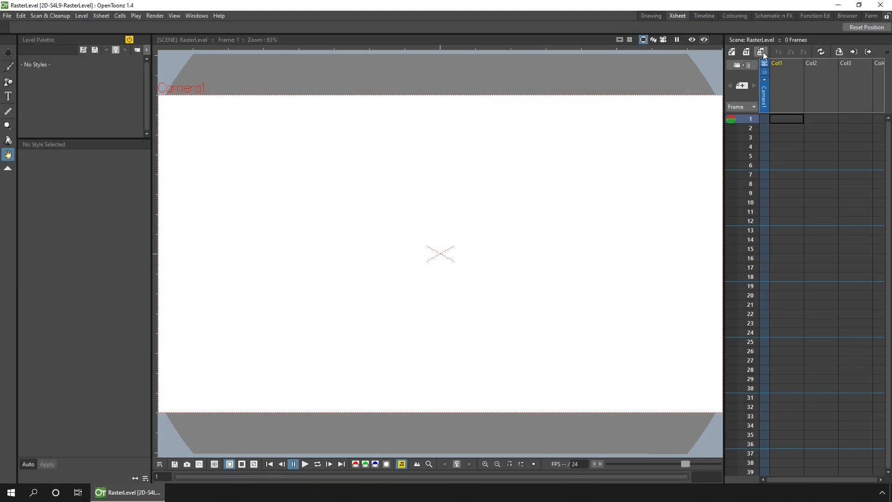
Step: Create the 1920×1080 StandardSize raster level and pick a drawing style colour
left_click(762, 52)
type("StandardSize")
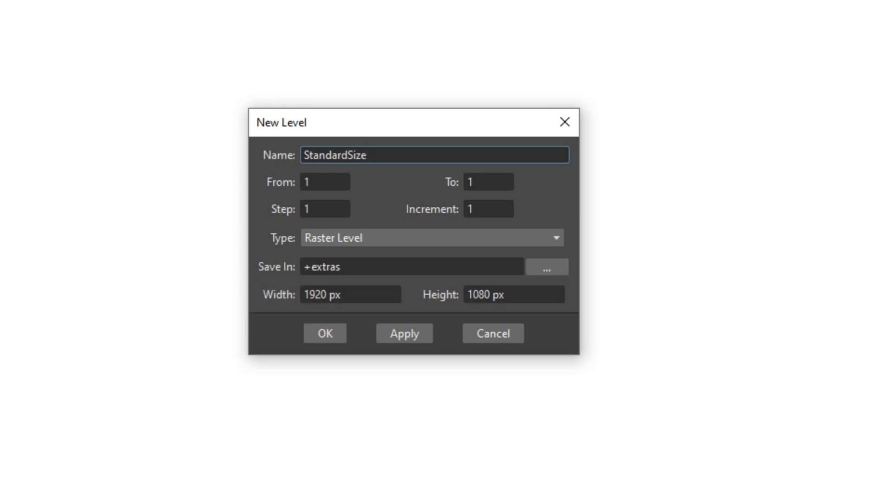
left_click(324, 333)
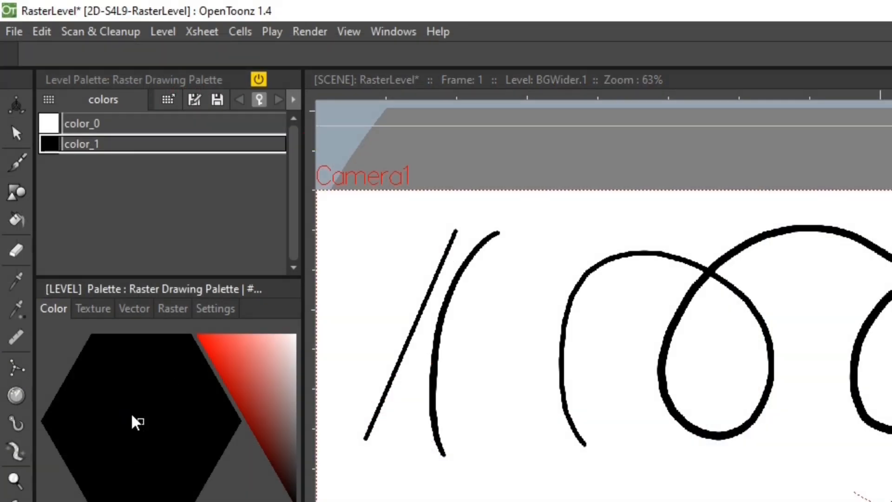
left_click(114, 400)
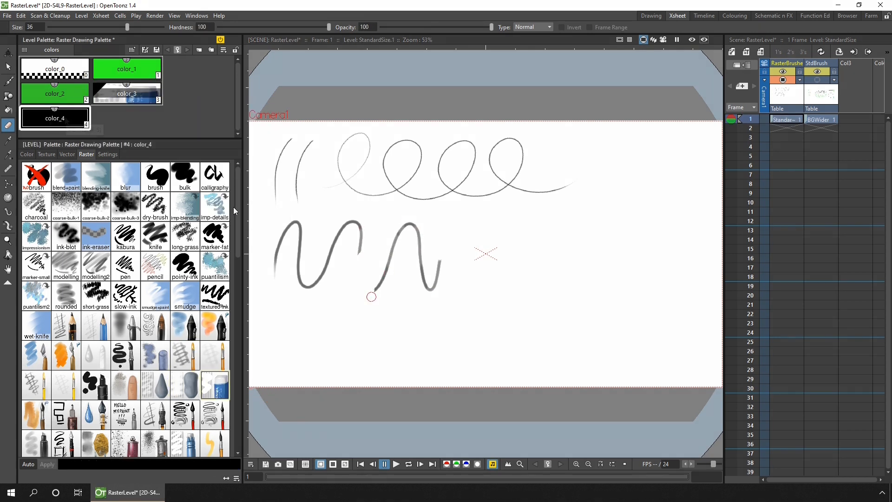
scroll("down", 3)
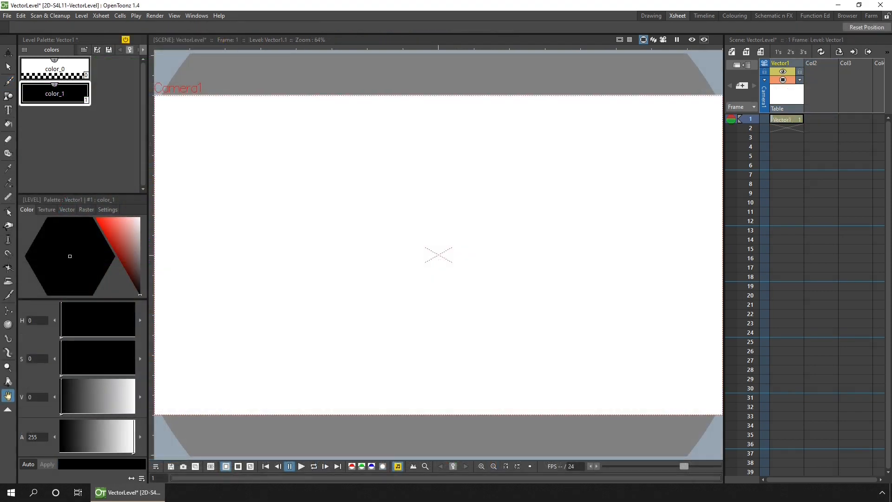
Step: Draw a vector stroke, reshape the curve's end, and adjust the four-sided shape's edge
left_click_drag(196, 116, 172, 181)
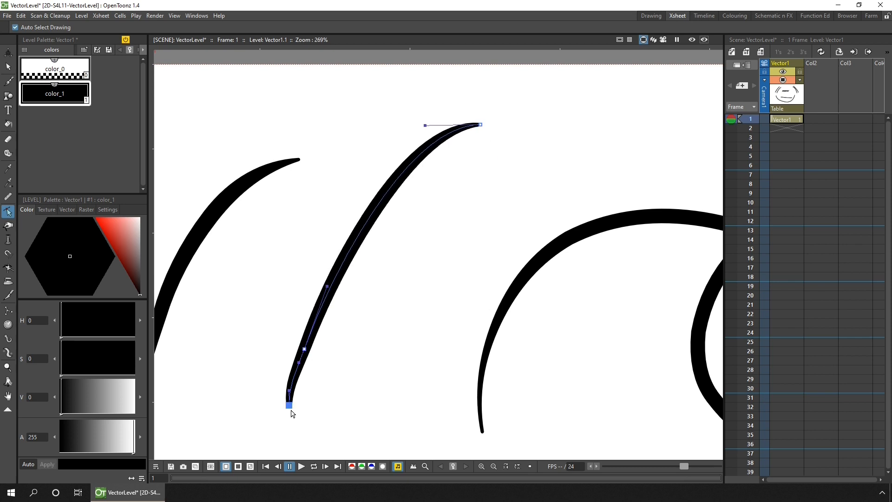
left_click_drag(290, 405, 342, 441)
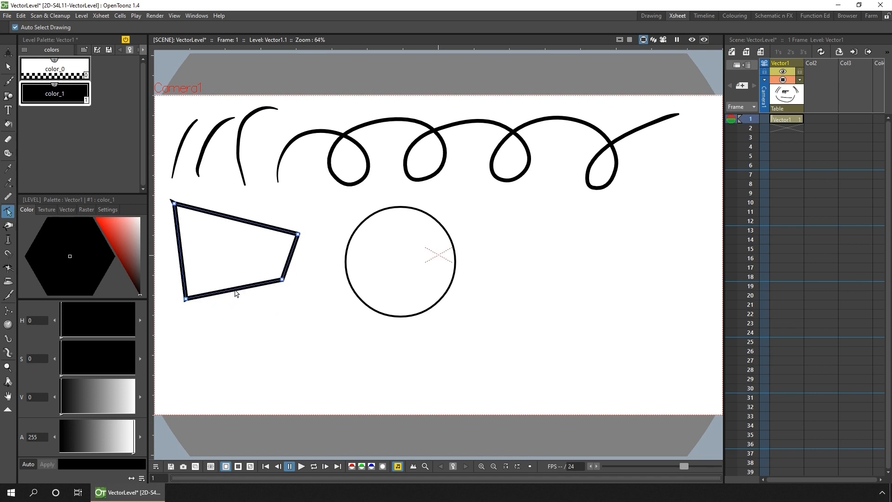
left_click_drag(242, 293, 225, 299)
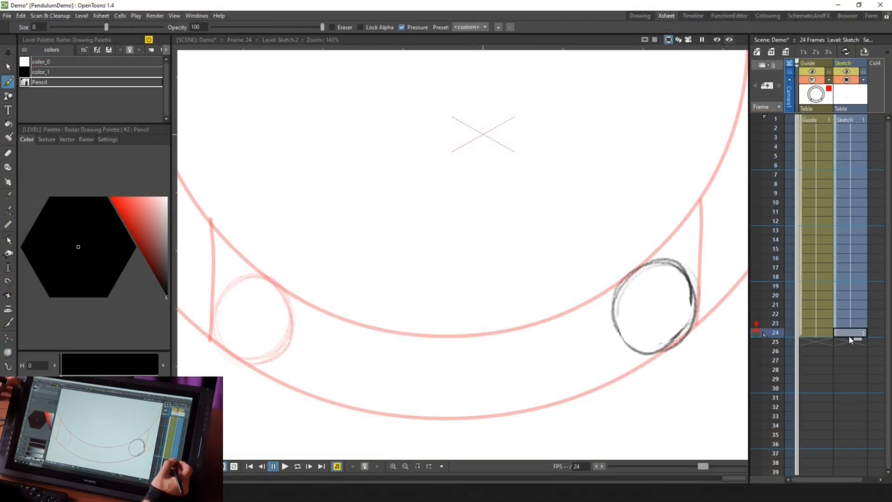
Step: Select frame 13 in the Xsheet's Sketch column for the bottom bob drawing
left_click(849, 230)
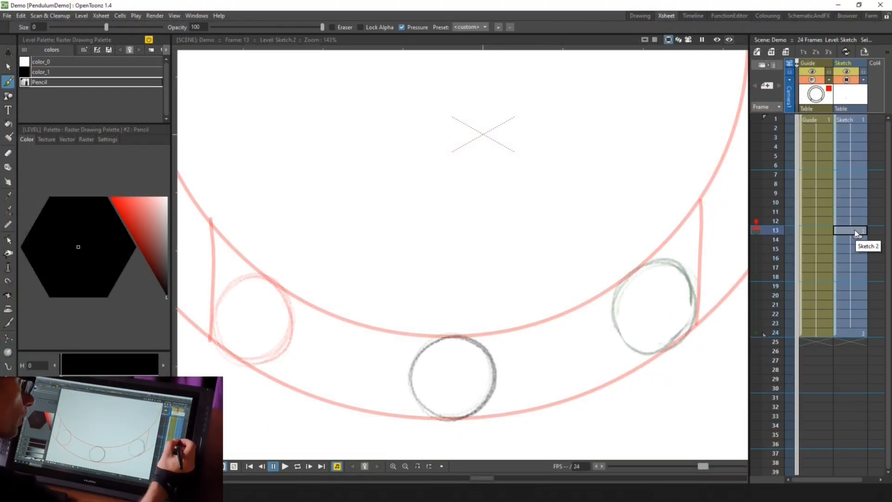